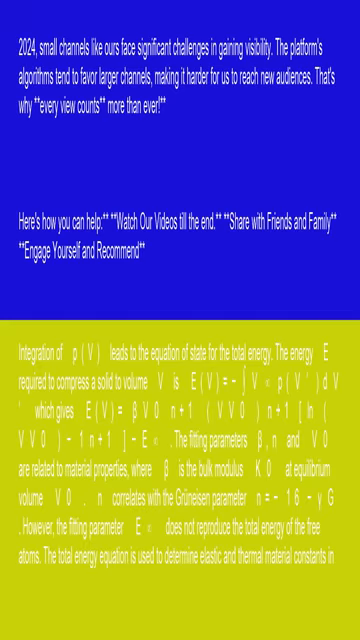
pyautogui.scroll(-3)
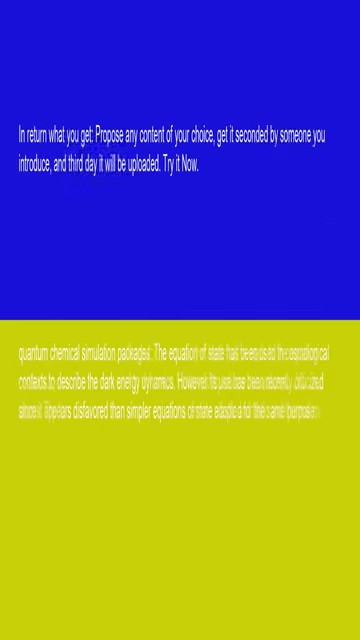